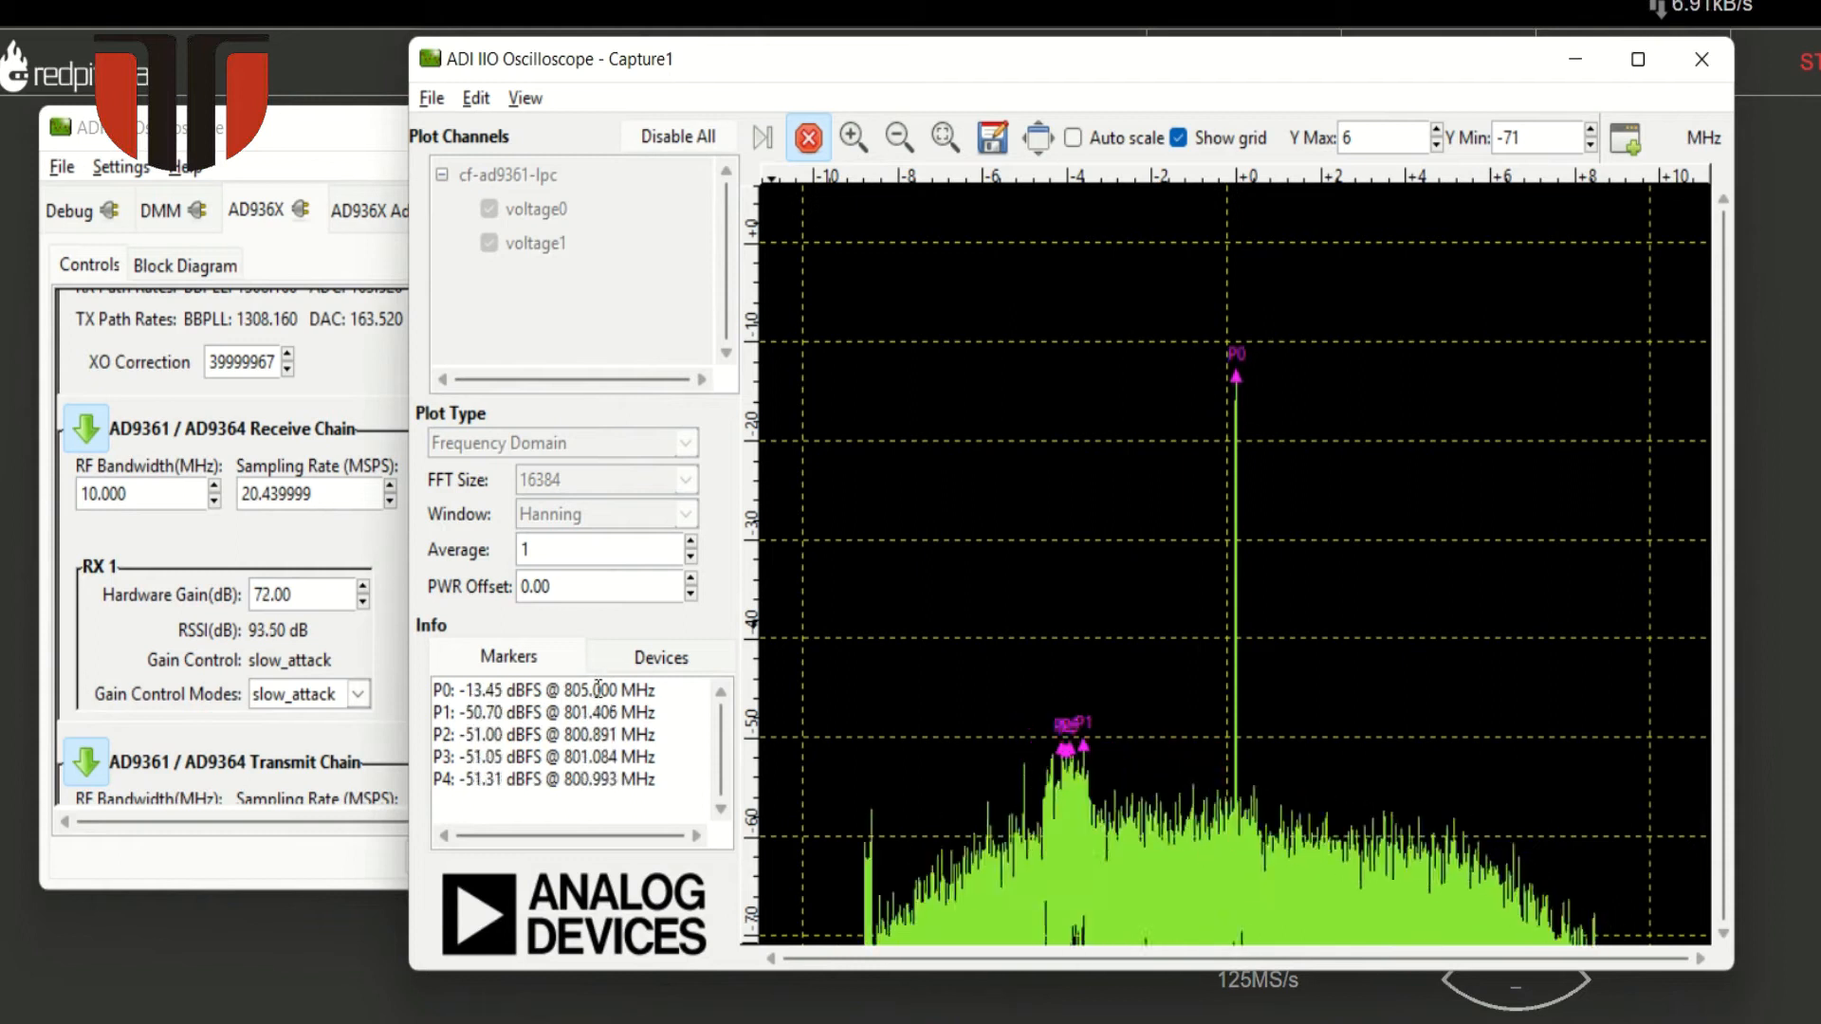
Step: Leave the 805 MHz carrier spectrum and bring up the Red Pitaya web app
{"action": "left_click", "coordinate": [361, 586]}
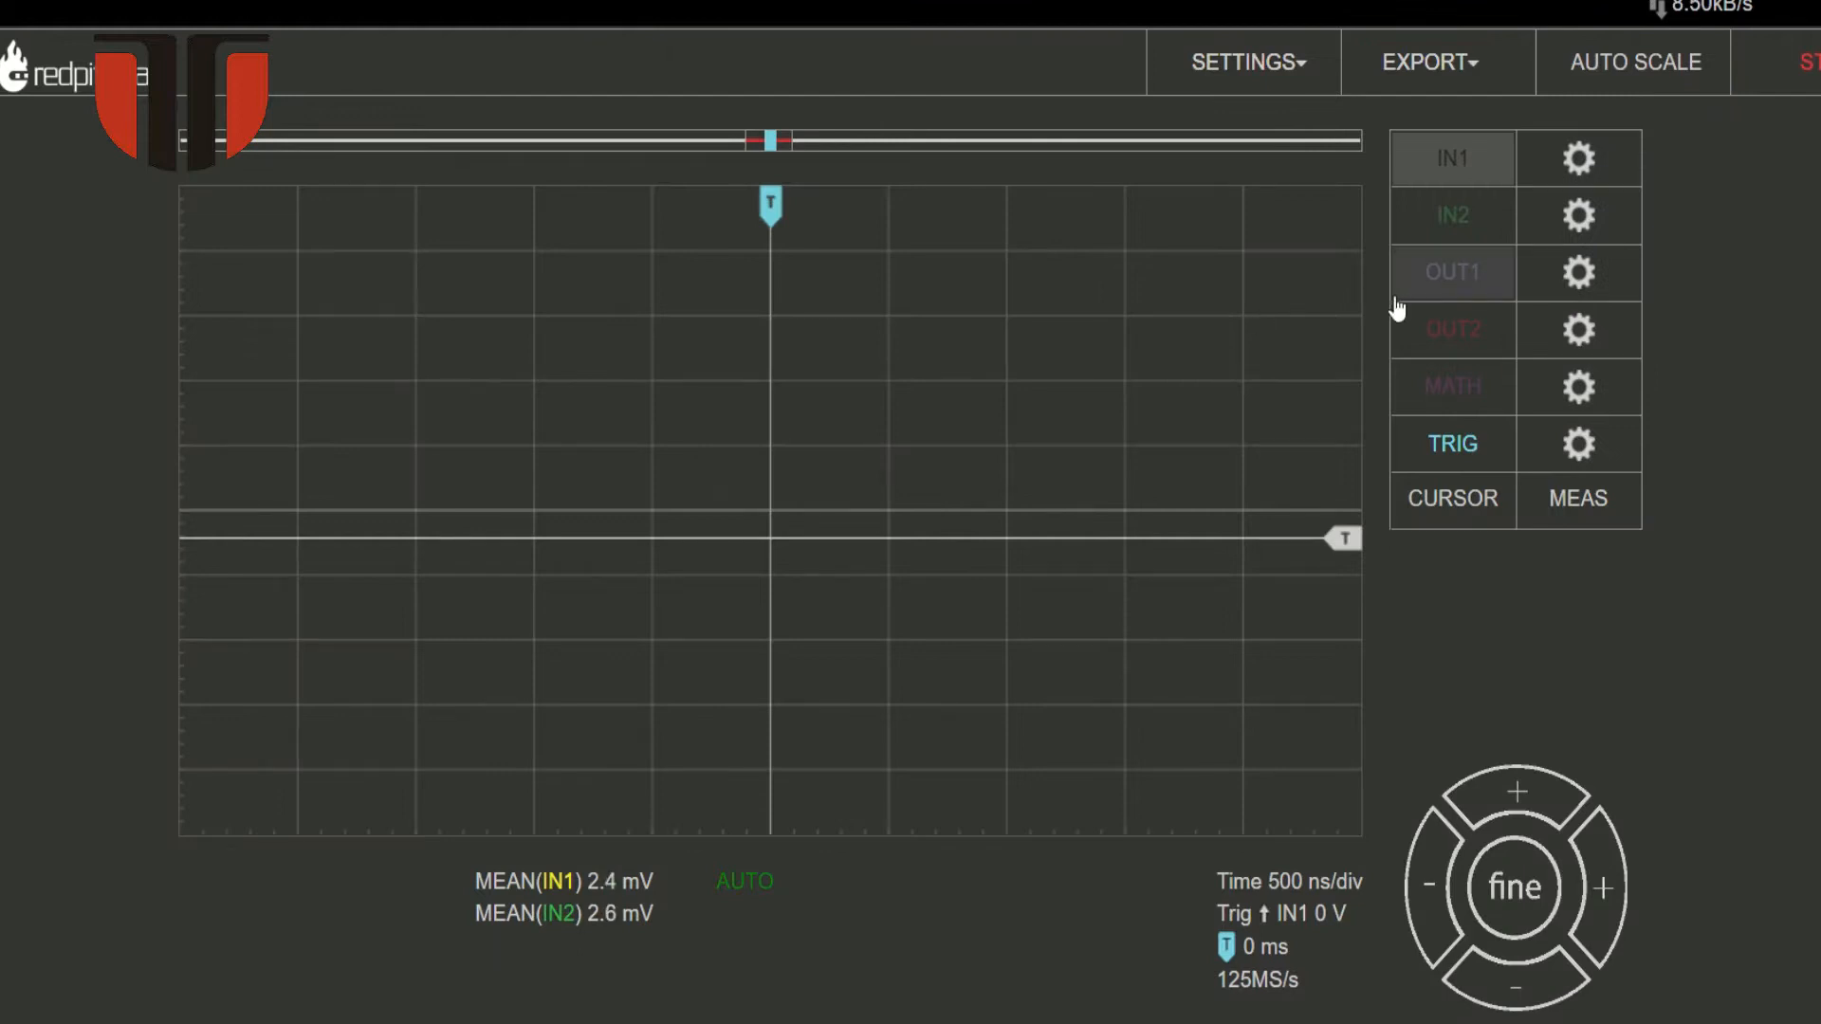
Step: Switch on output 1's 1 MHz, 0.05 V sine and check the 804/806 MHz sidebands
{"action": "left_click", "coordinate": [1577, 272]}
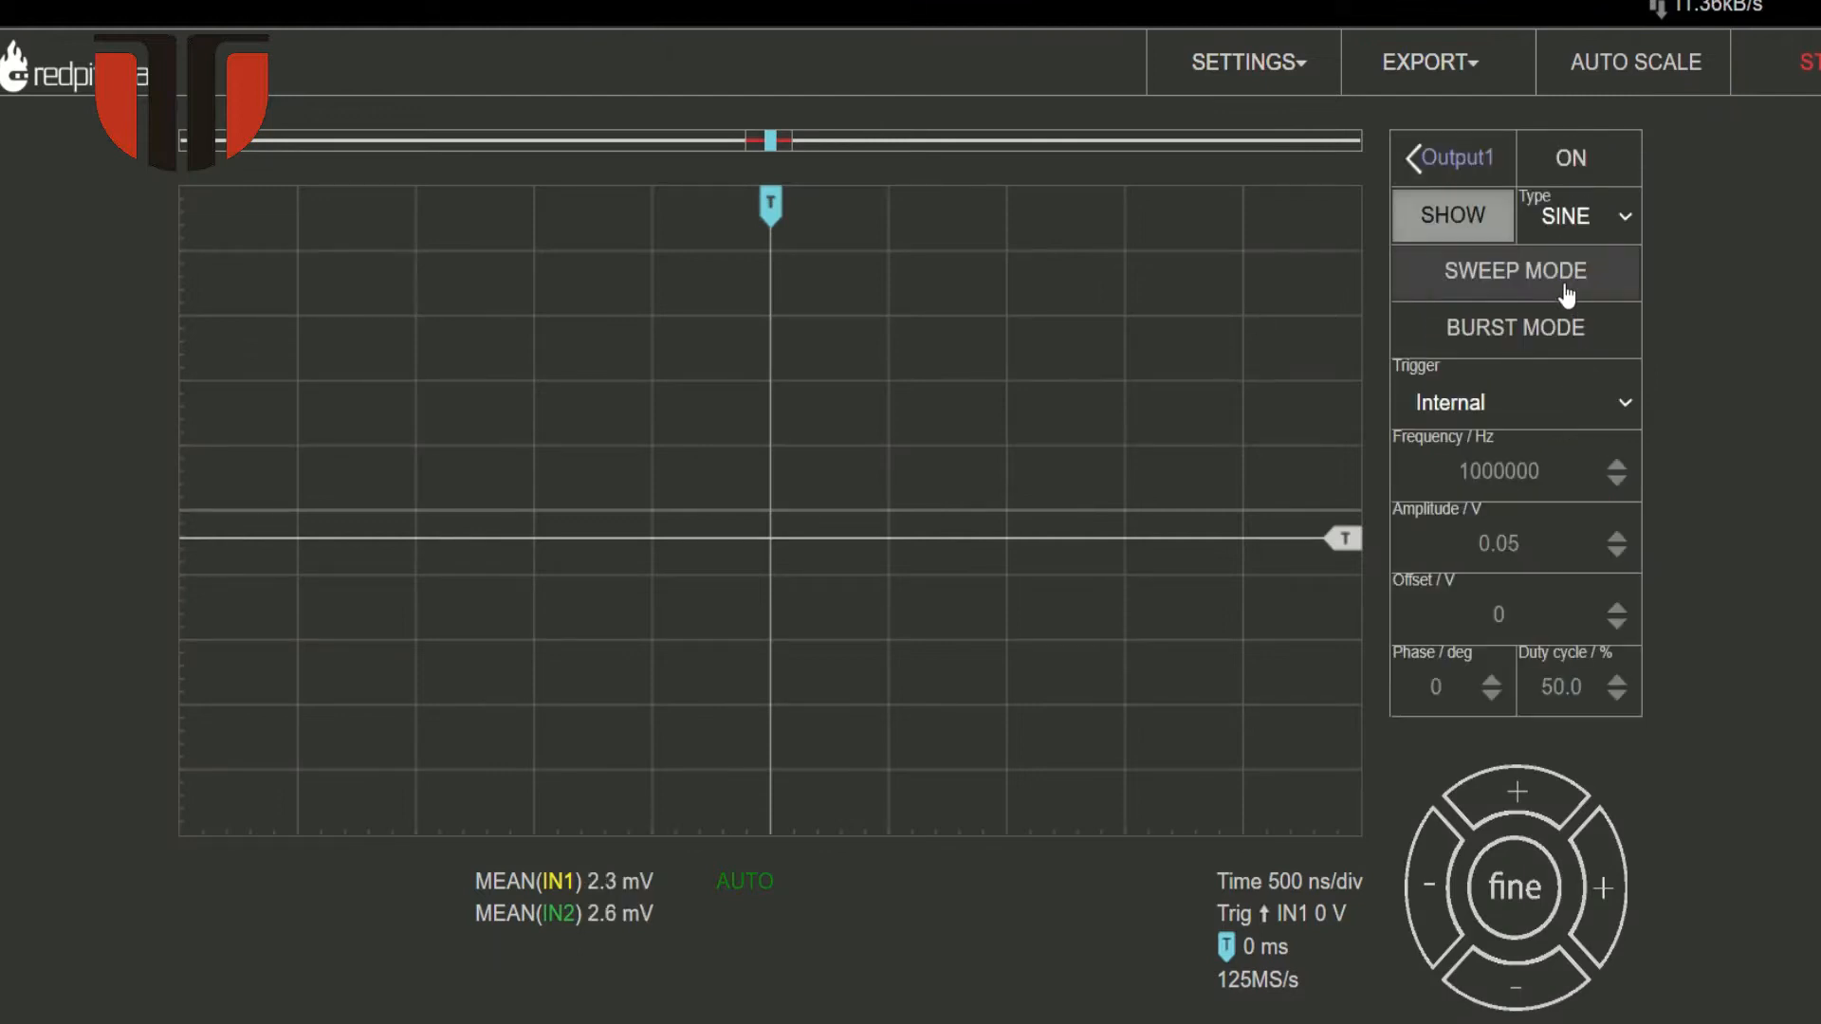
{"action": "left_click", "coordinate": [1571, 158]}
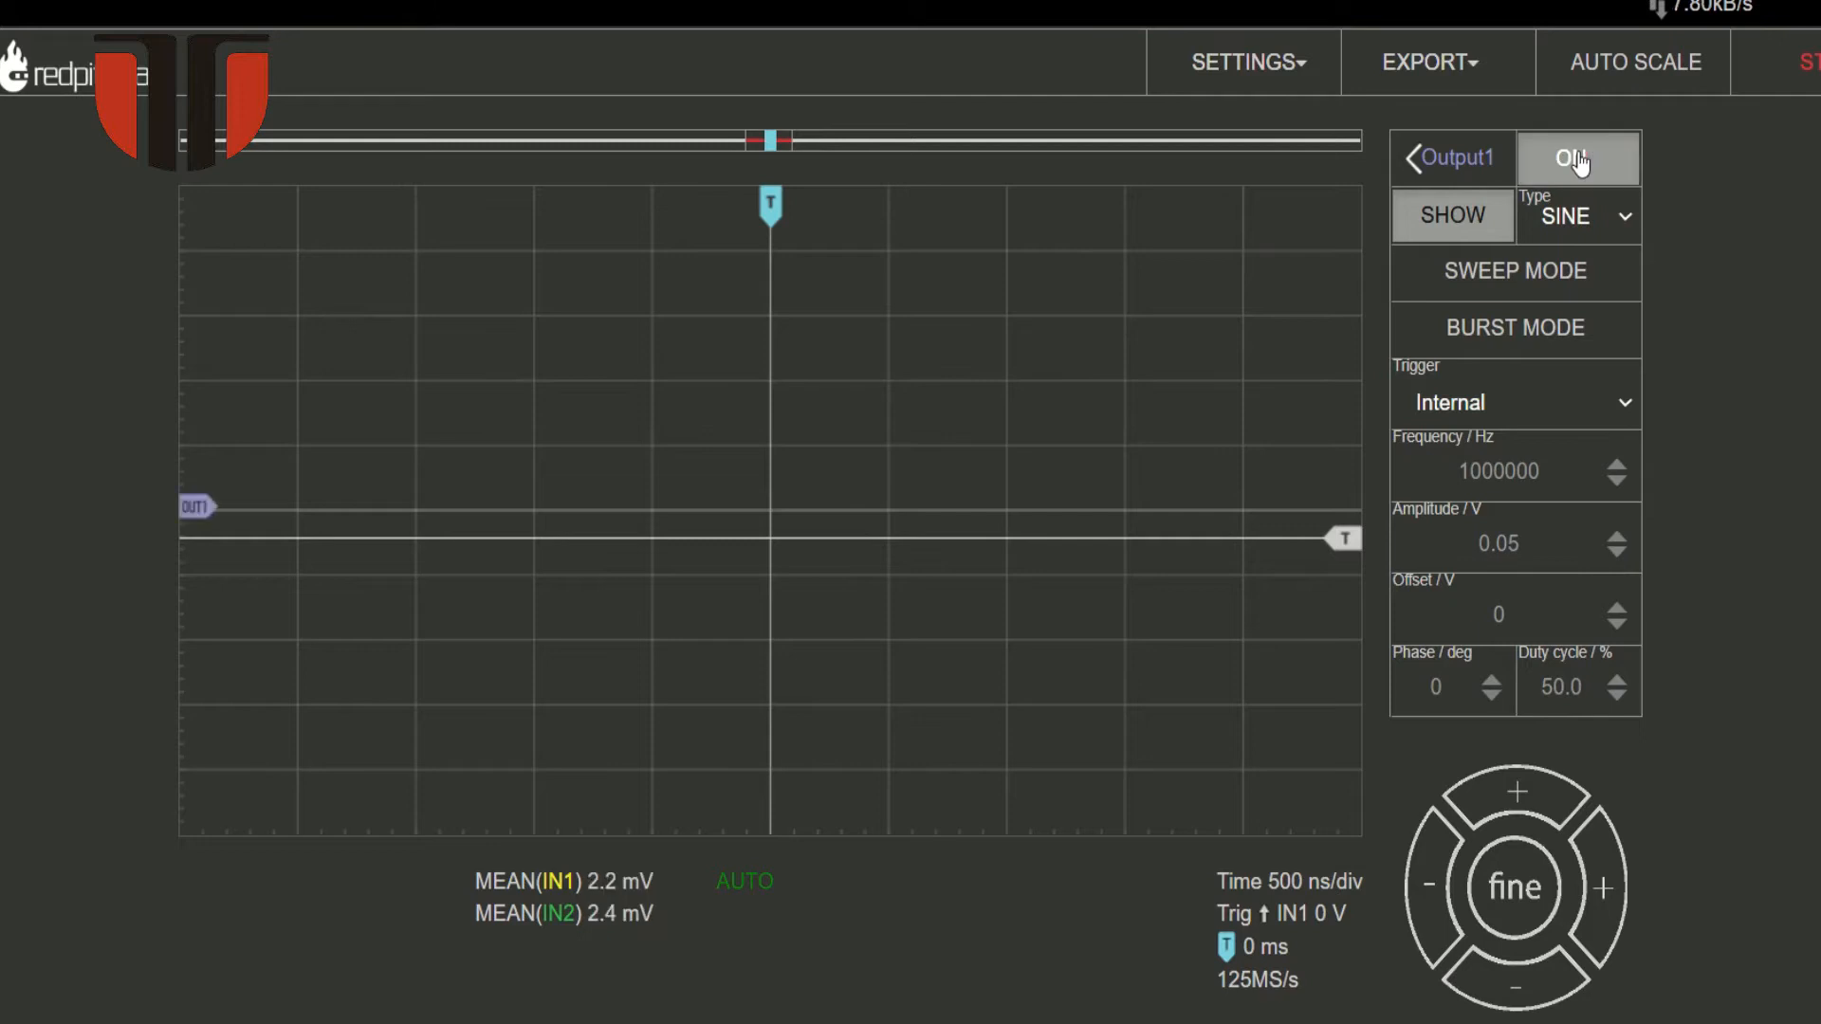
{"action": "left_click", "coordinate": [1577, 157]}
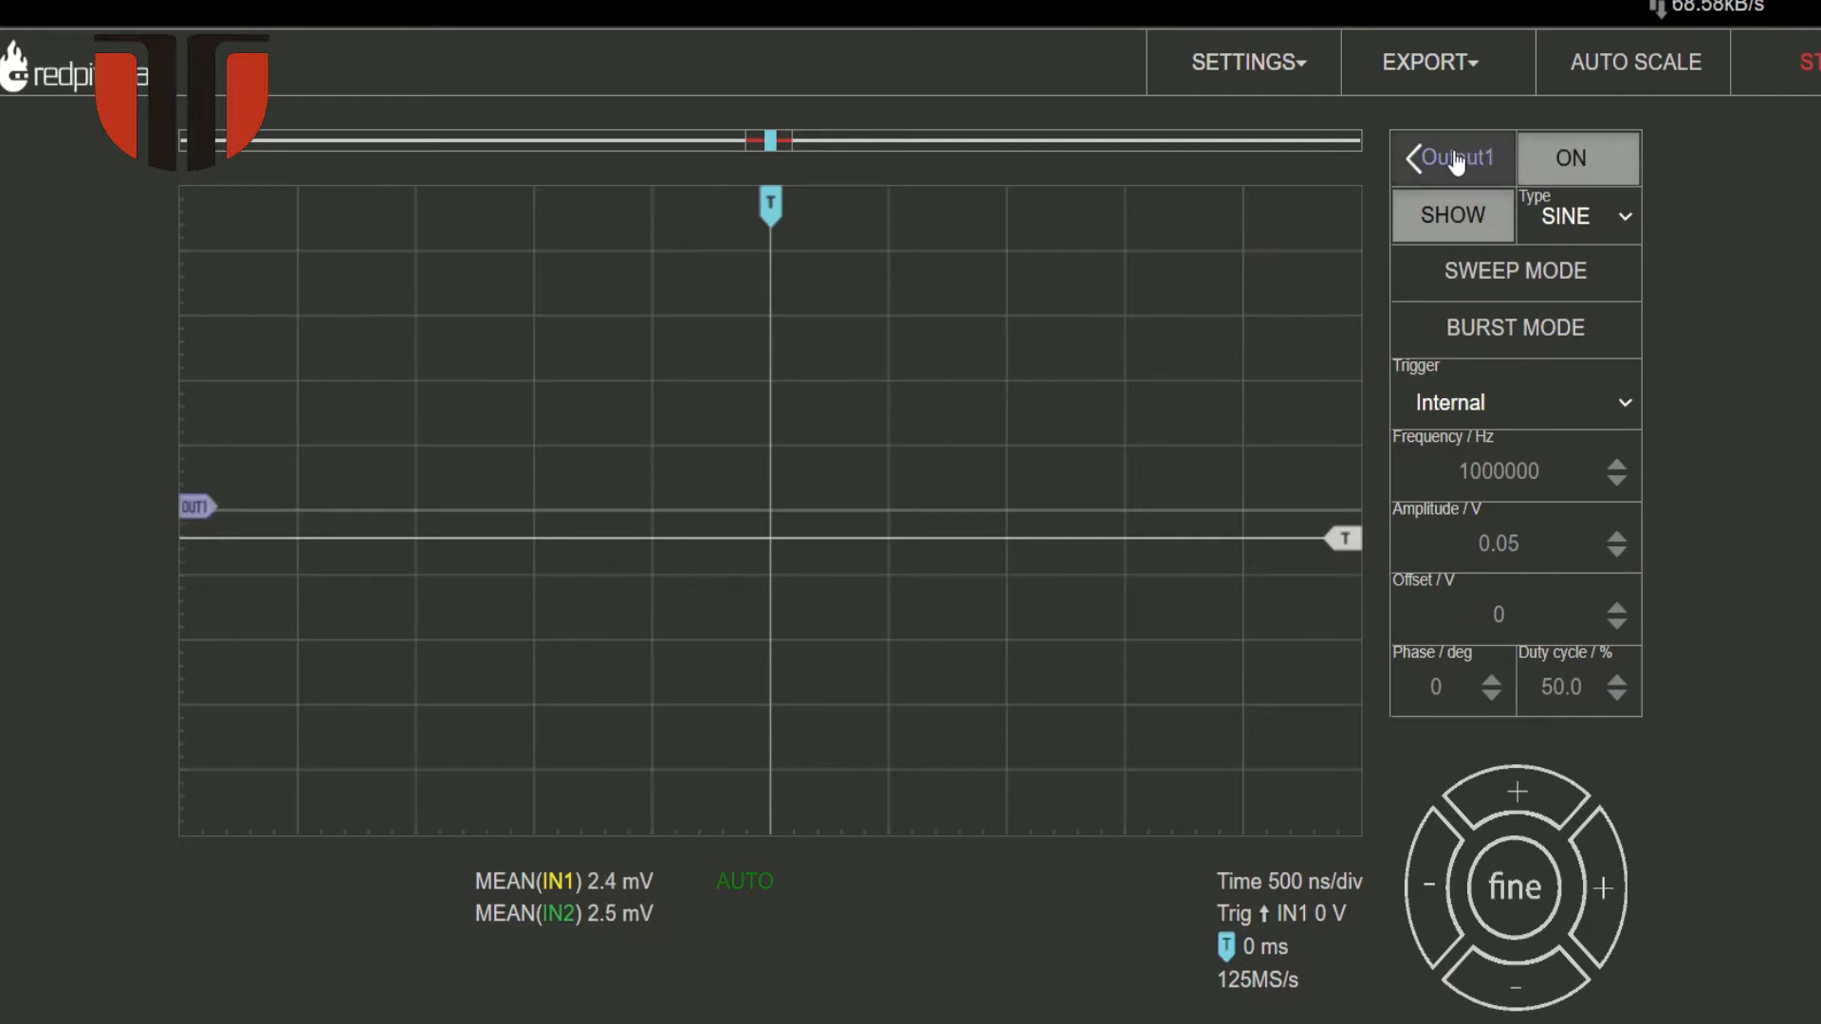
{"action": "left_click", "coordinate": [1414, 158]}
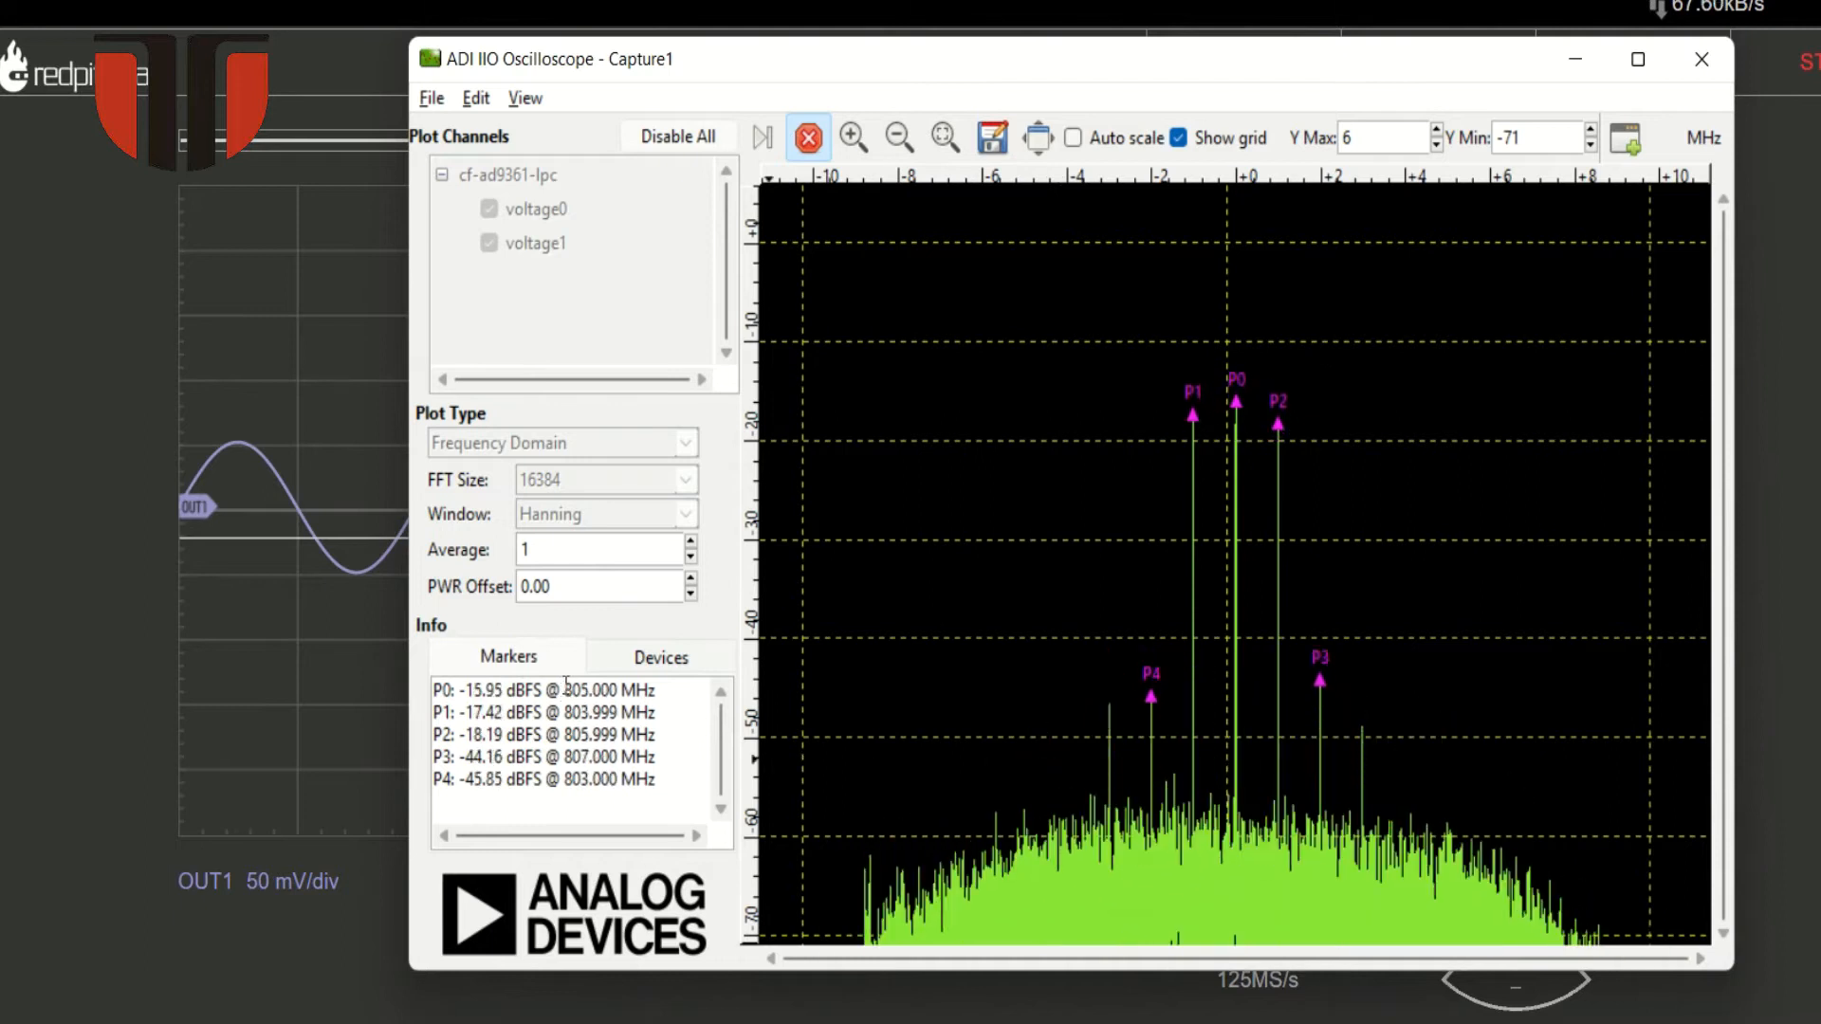
{"action": "left_click", "coordinate": [1701, 58]}
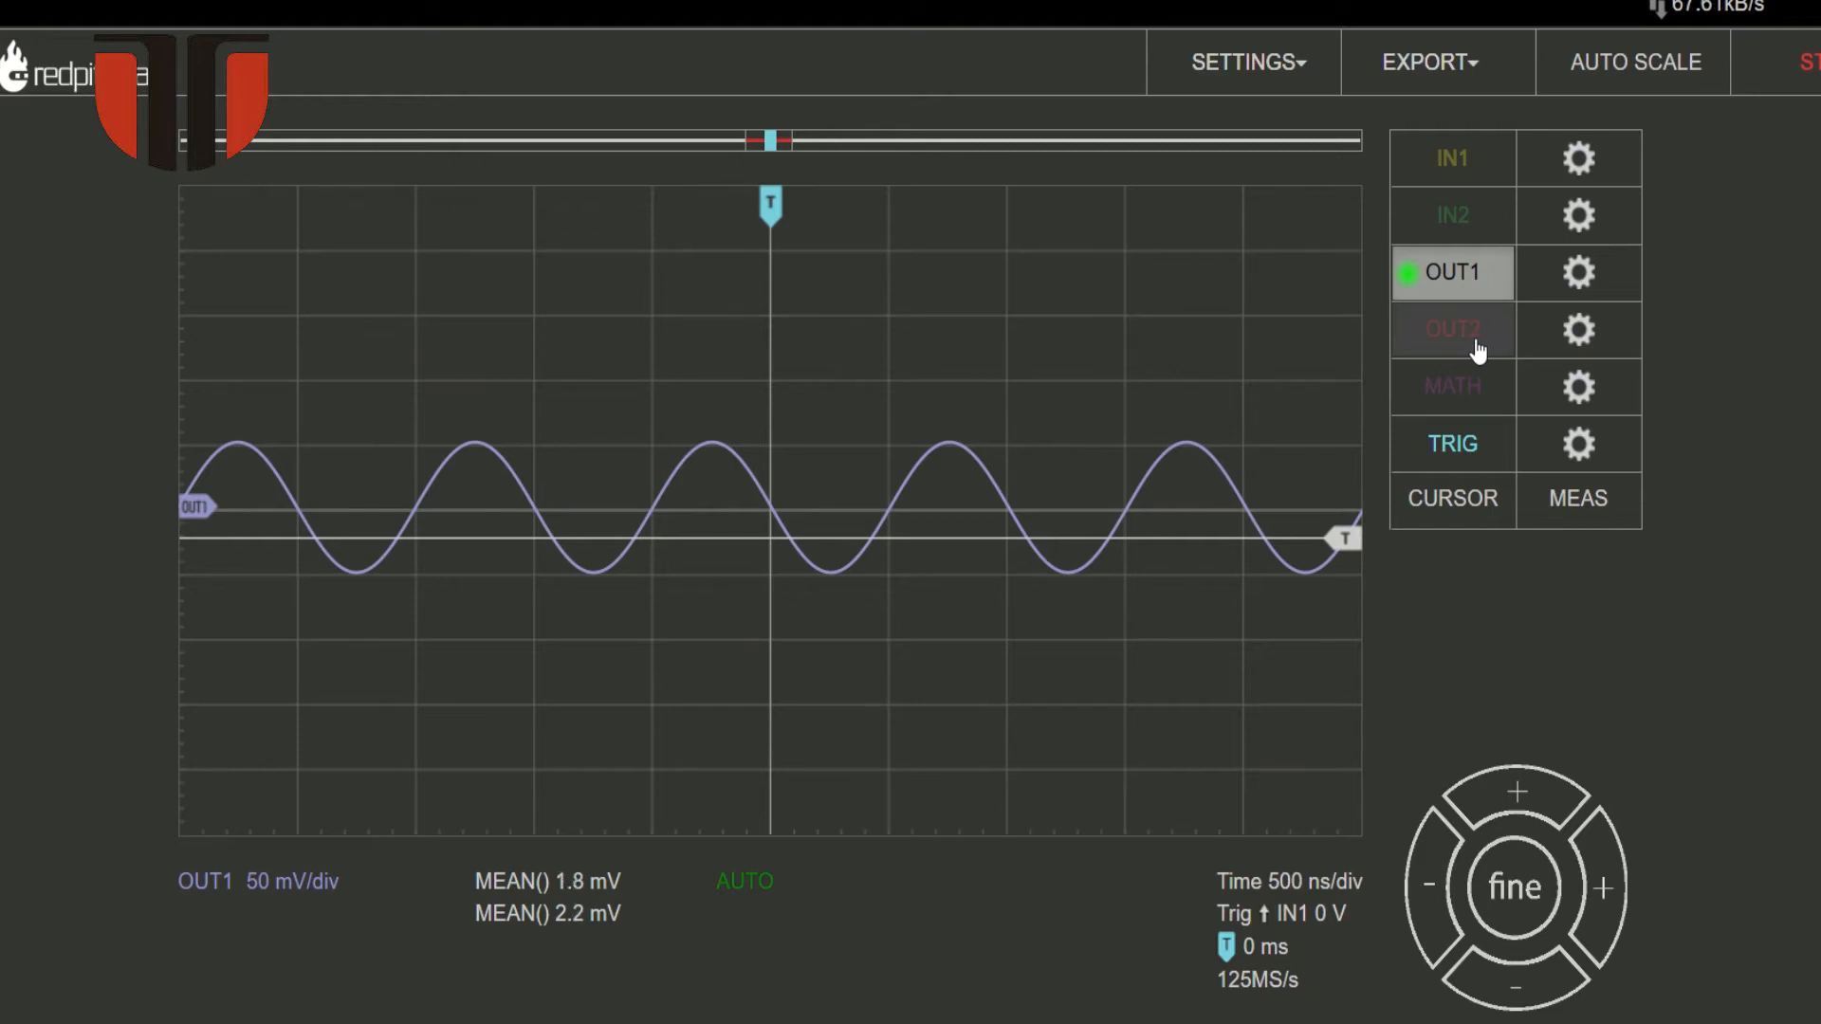
Step: Switch on output 2's 2 MHz, 0.05 V sine with 90° phase
{"action": "left_click", "coordinate": [1577, 329]}
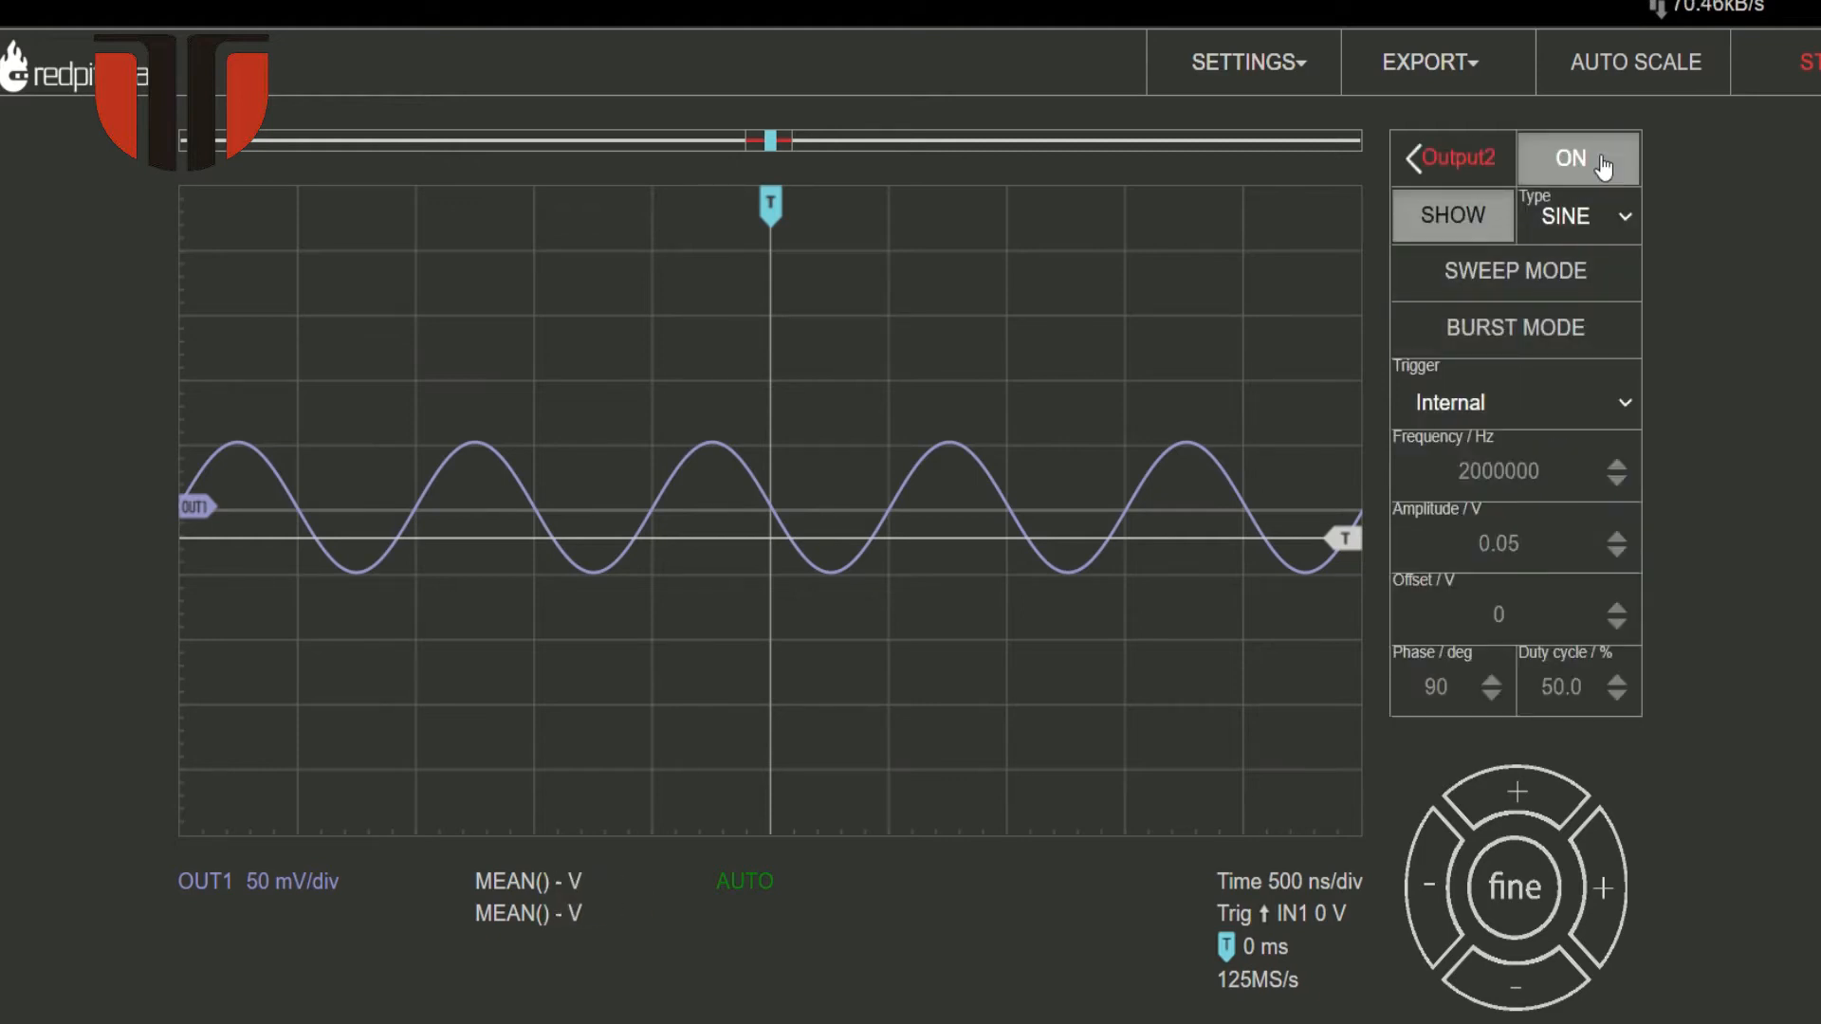
{"action": "left_click", "coordinate": [1575, 158]}
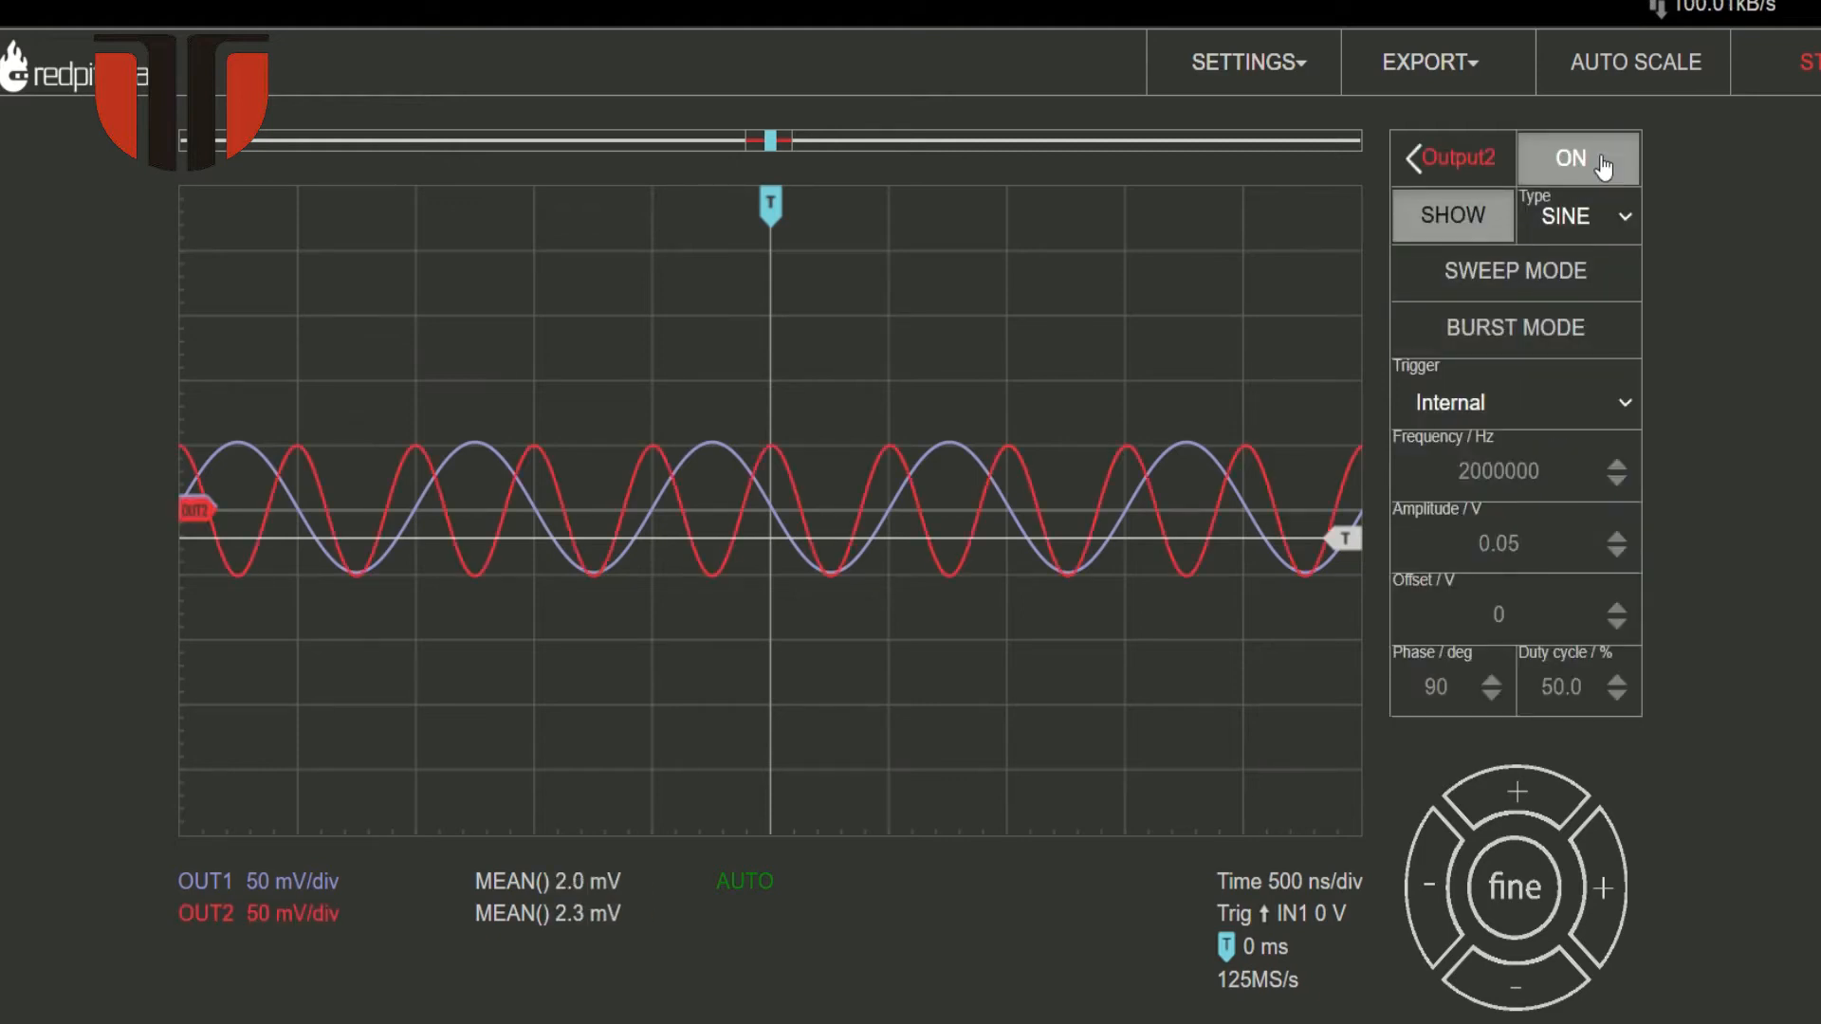